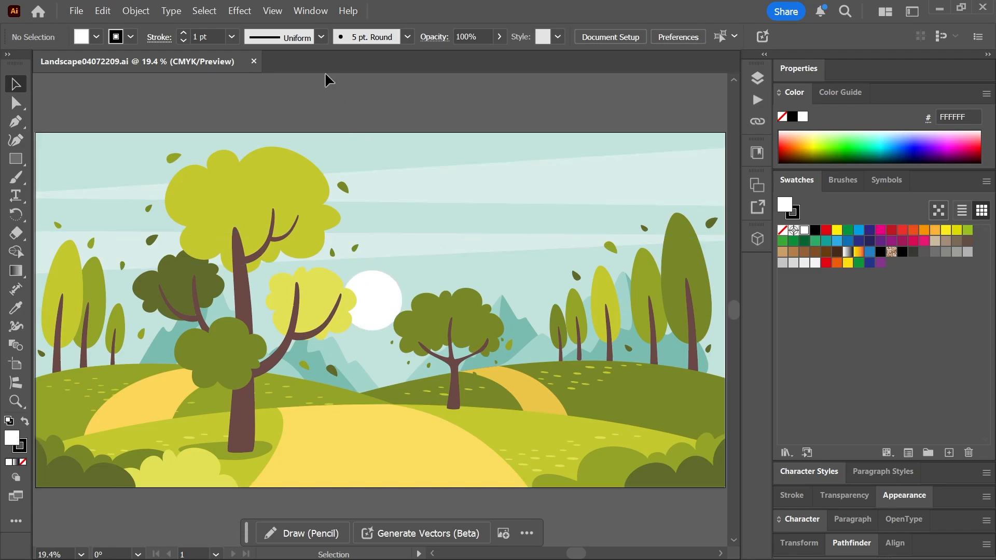
- Select all unused default swatches via the Swatches panel menu and delete them
left_click(311, 10)
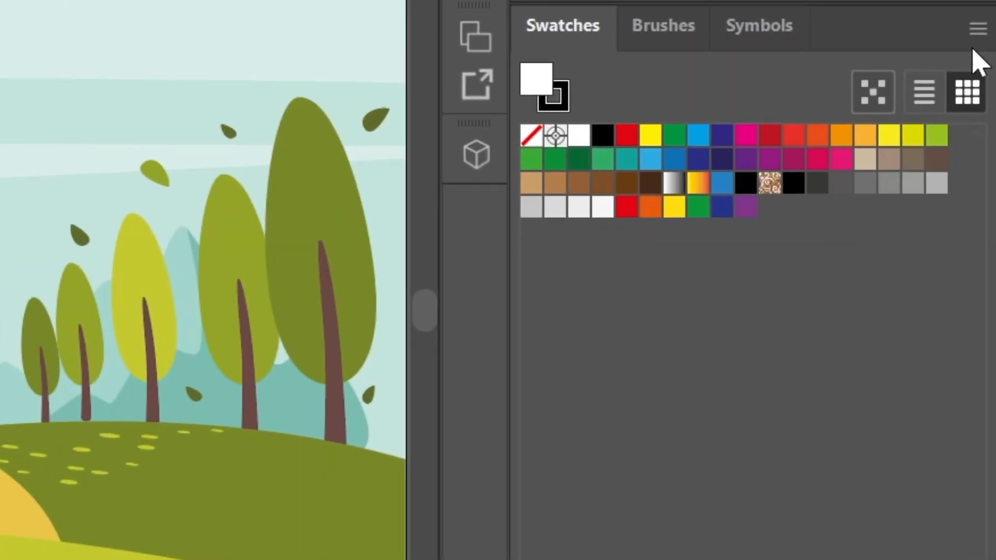
left_click(977, 29)
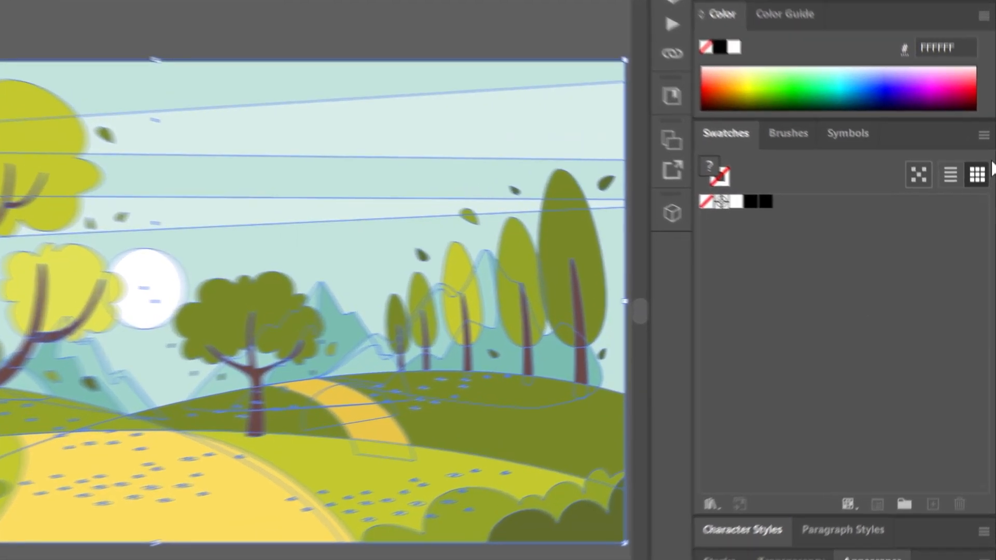
- Add the landscape artwork's selected colours to the Swatches panel as new swatches
left_click(982, 134)
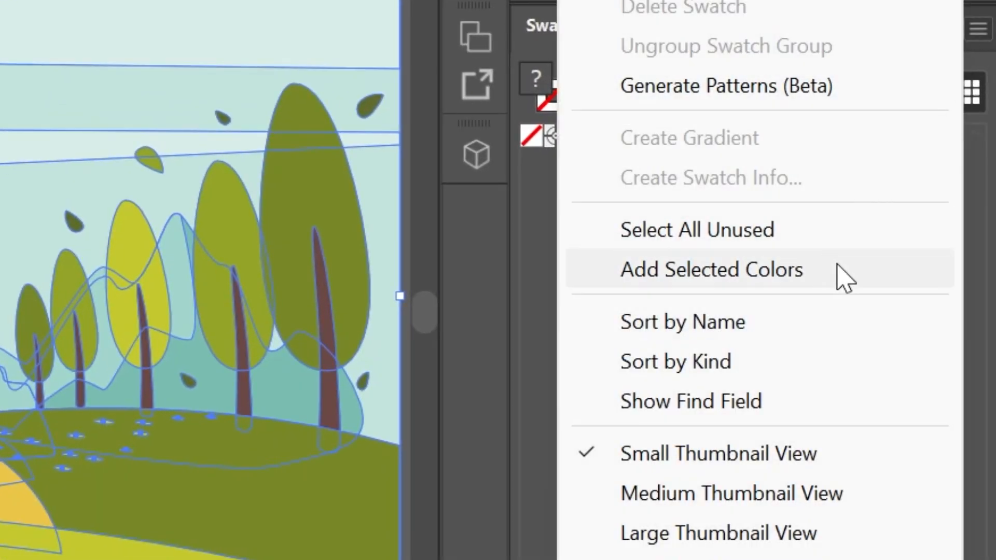
left_click(711, 270)
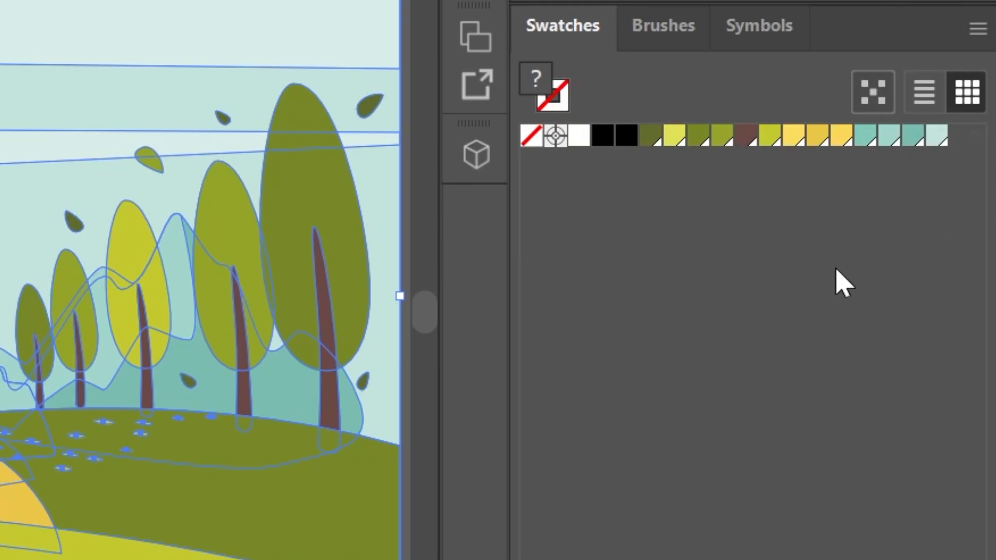
mouse_move(793, 279)
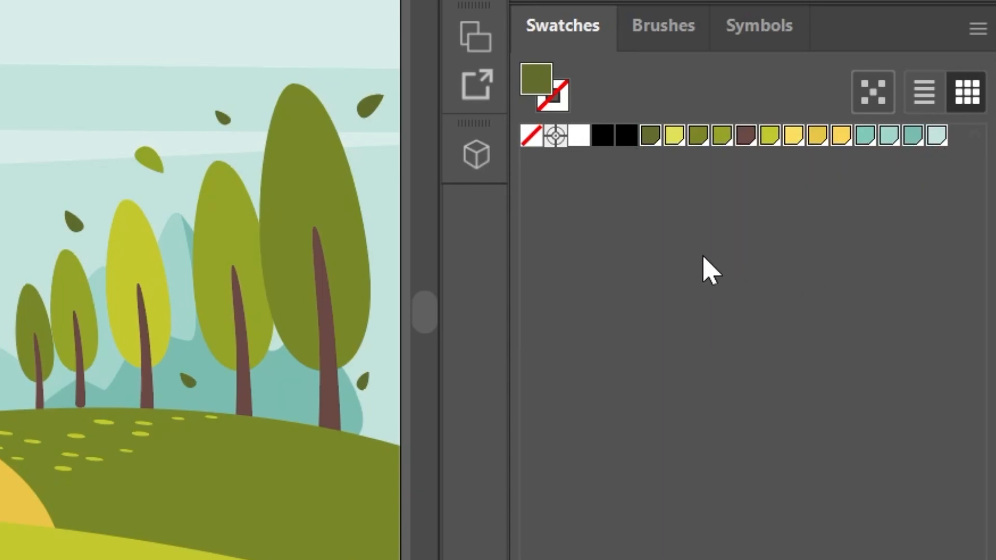
- With the landscape colour swatches selected, bring up the Swatches panel menu for Create Swatch Info
left_click(978, 29)
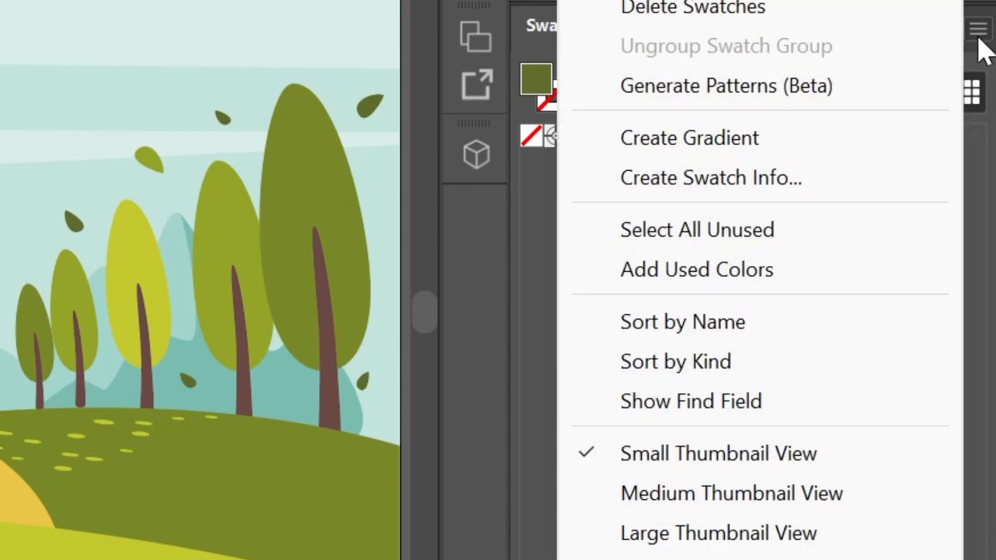
mouse_move(756, 191)
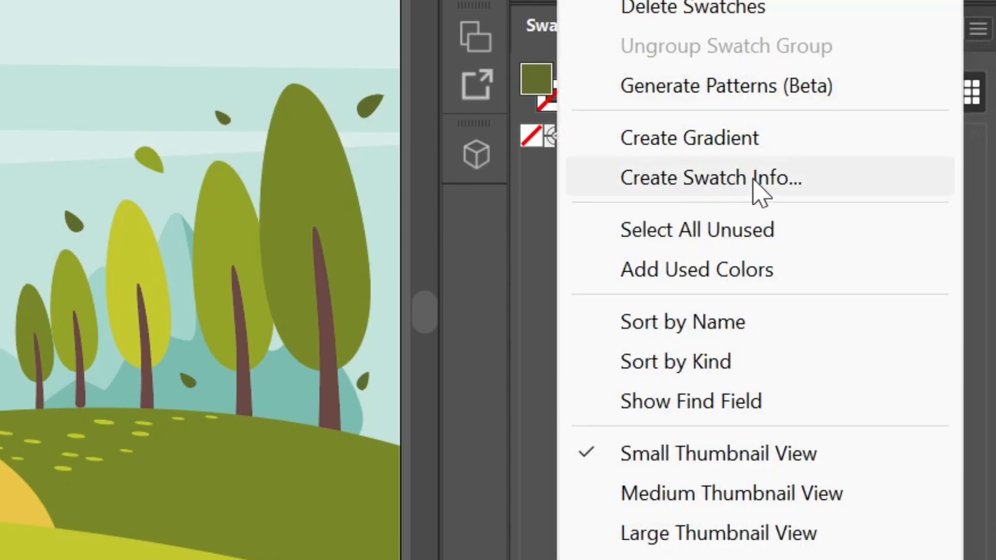
- Review the Create Swatch Info dialog: 100 px cards, all colour codes, horizontal stacking, 10 px spacing
left_click(712, 177)
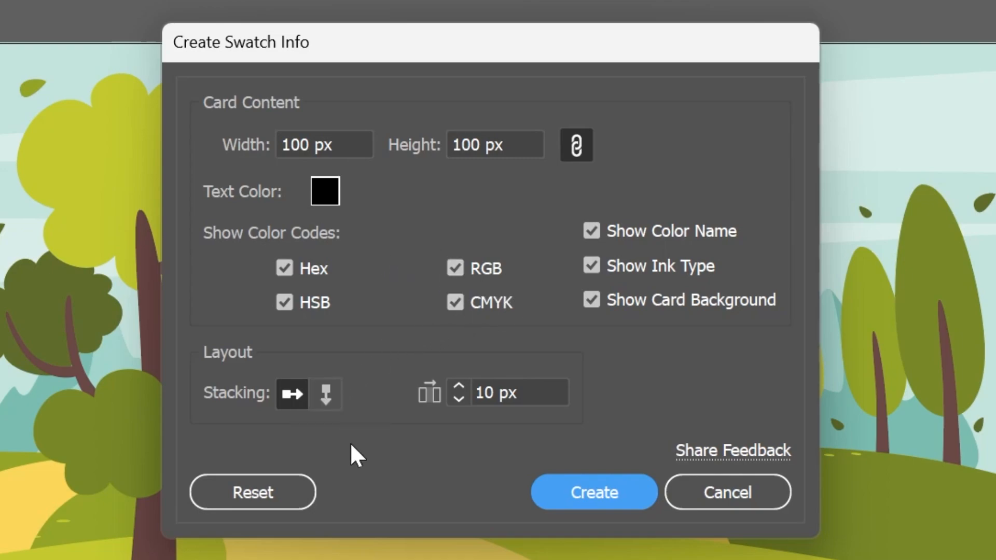
mouse_move(536, 430)
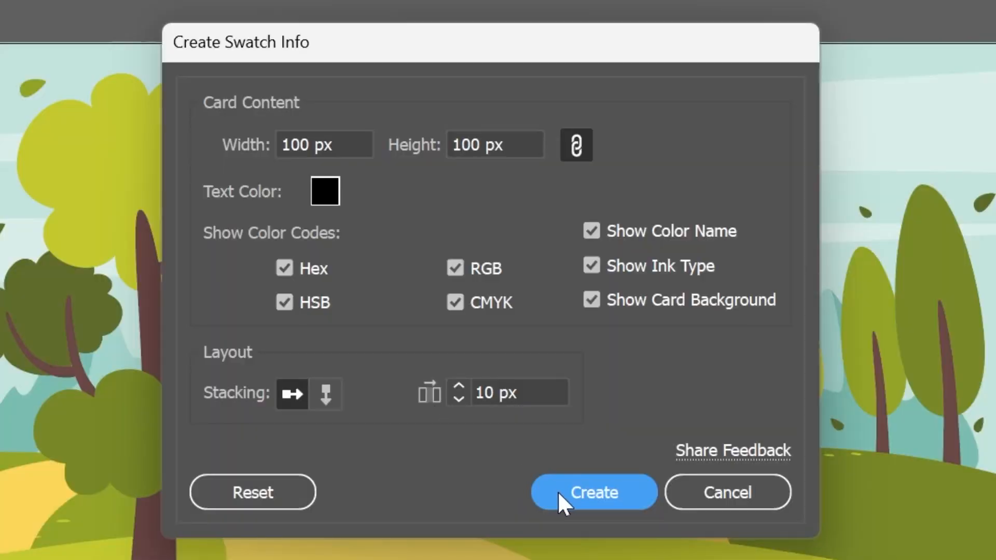
- Generate the thirteen swatch info cards and check their Card Content options in the Control bar
left_click(591, 492)
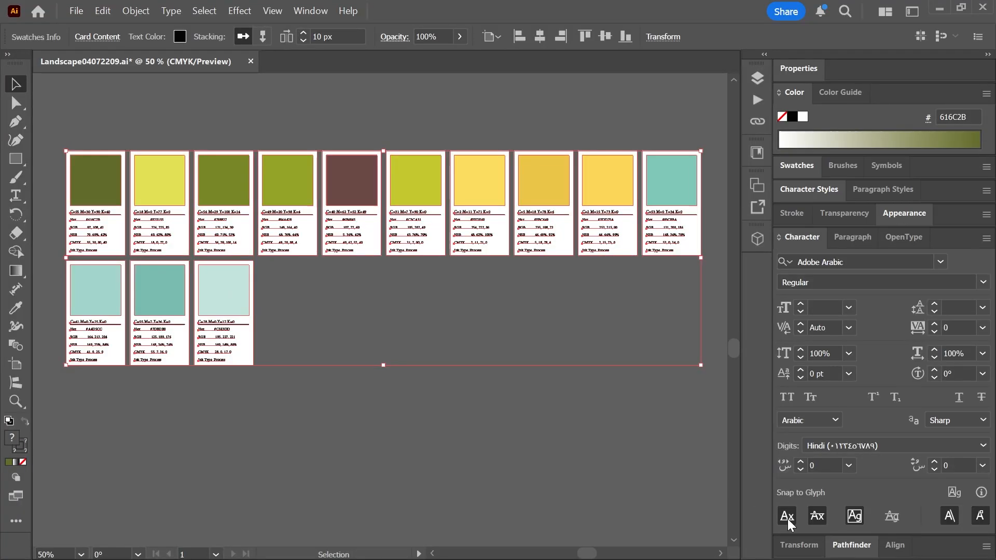
mouse_move(848, 261)
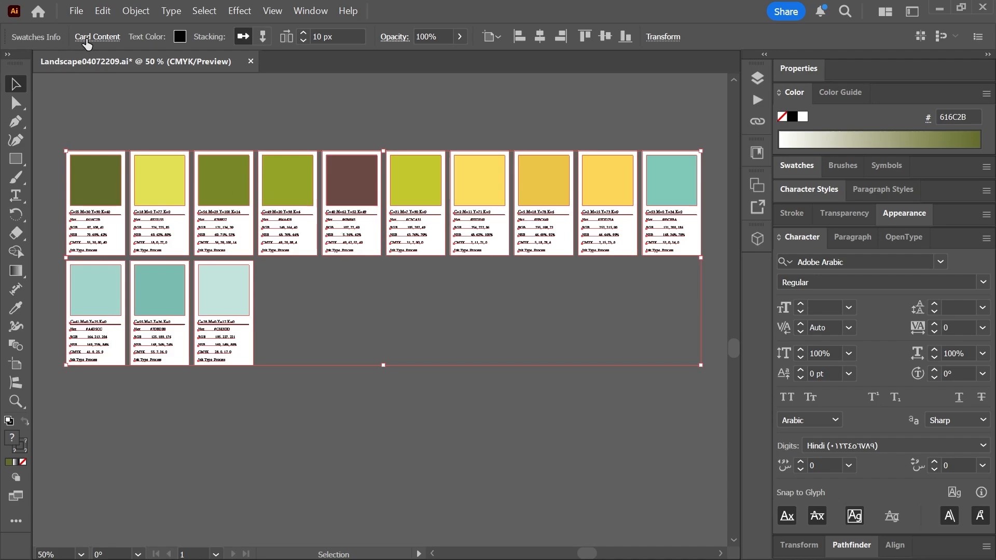
left_click(97, 37)
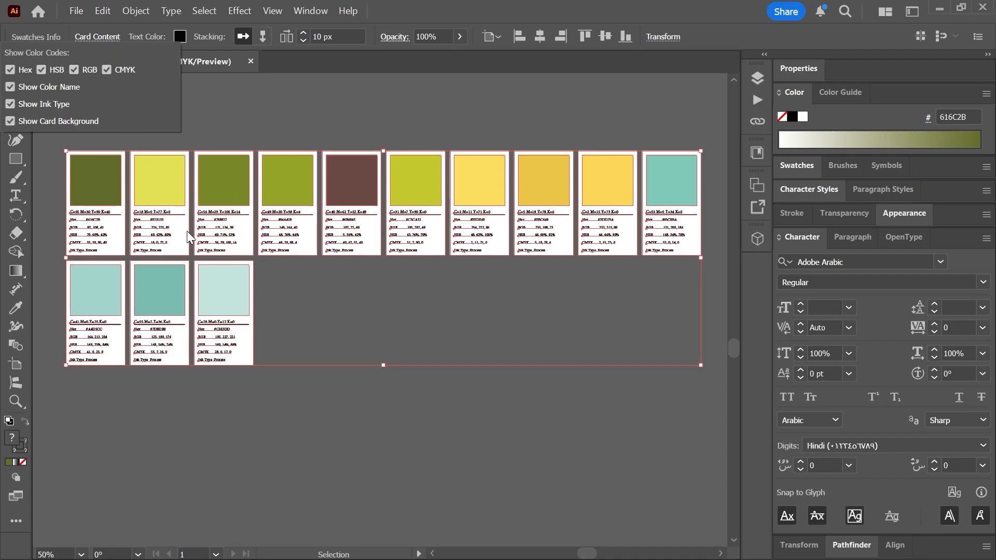
mouse_move(230, 231)
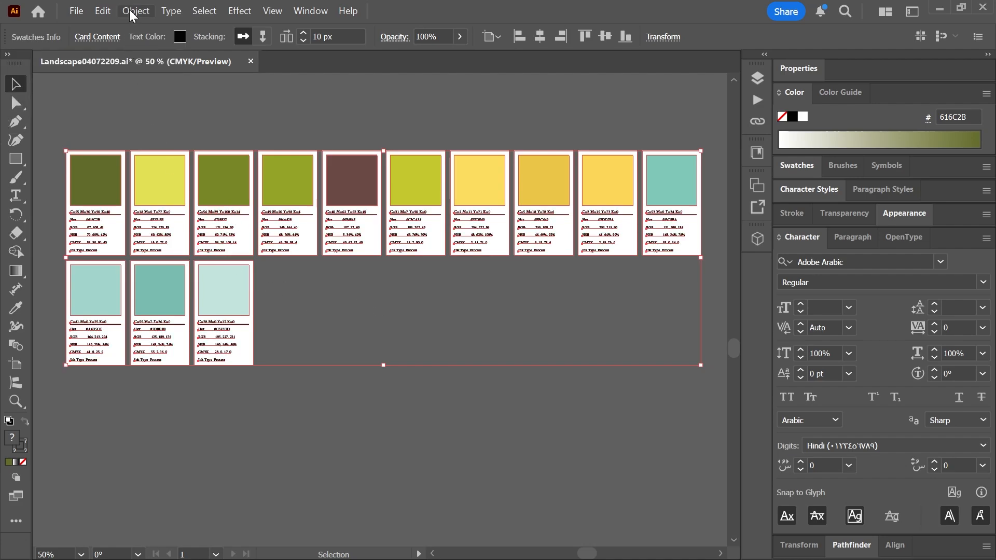
- Expand the swatch info cards and ungroup them into separately editable objects
left_click(135, 10)
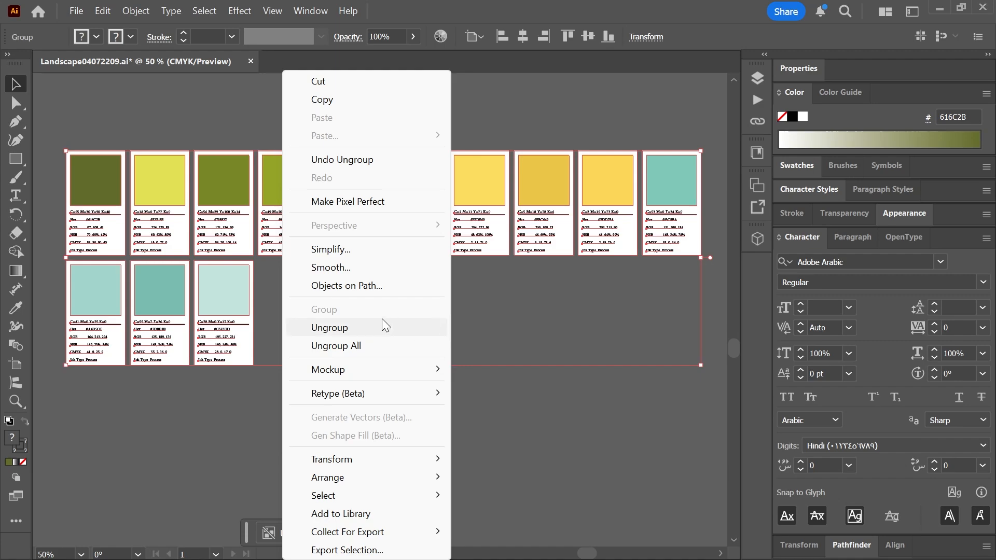
left_click(329, 327)
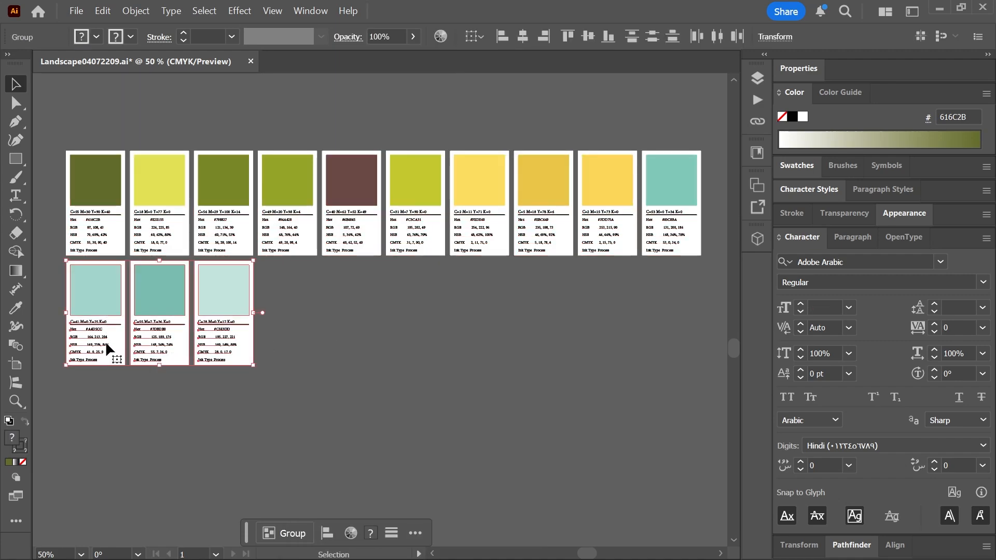